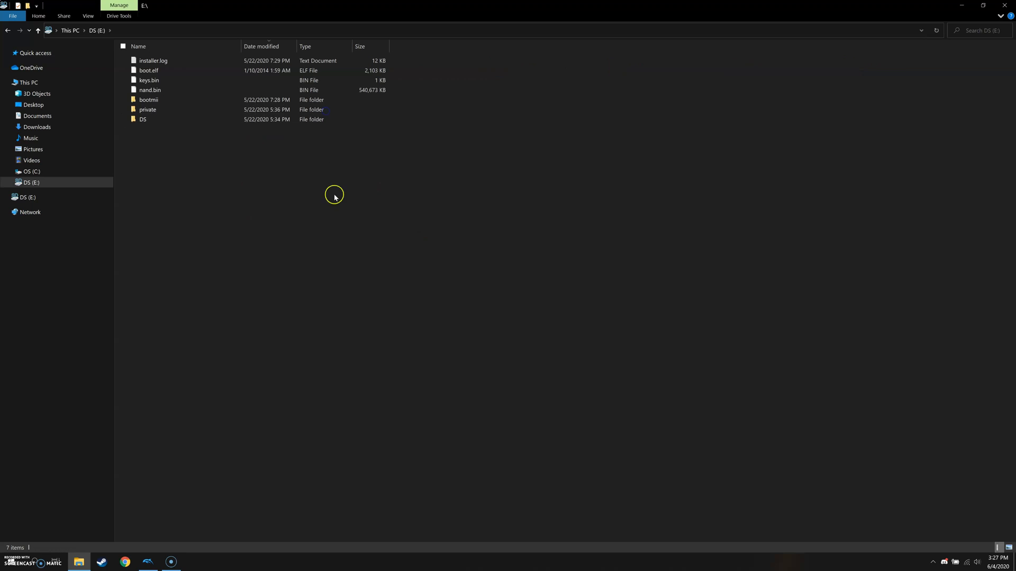
- Start Tools > Manage NAND > Import BootMii NAND Backup, bringing up the merge warning
left_click(150, 90)
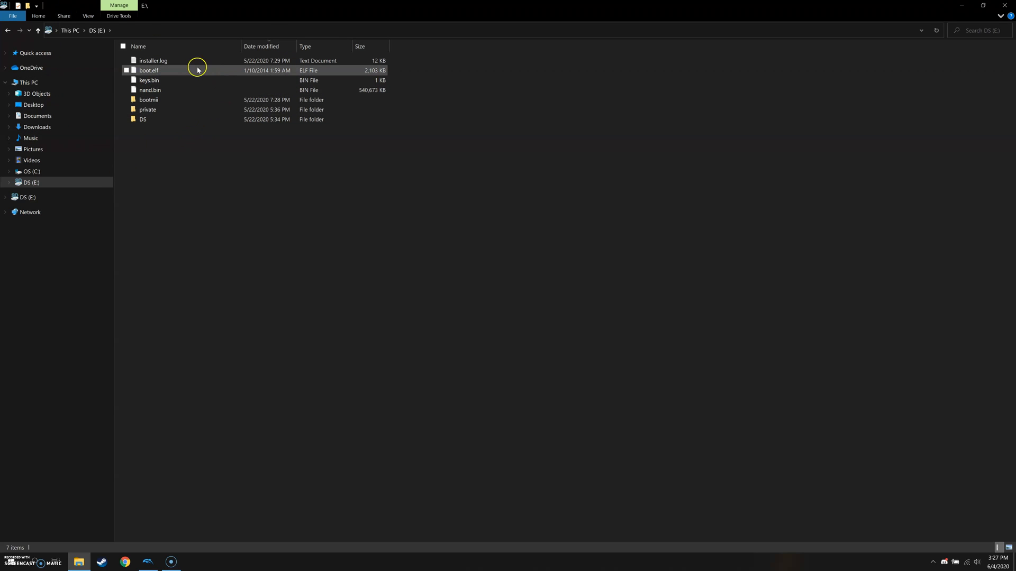
left_click(148, 90)
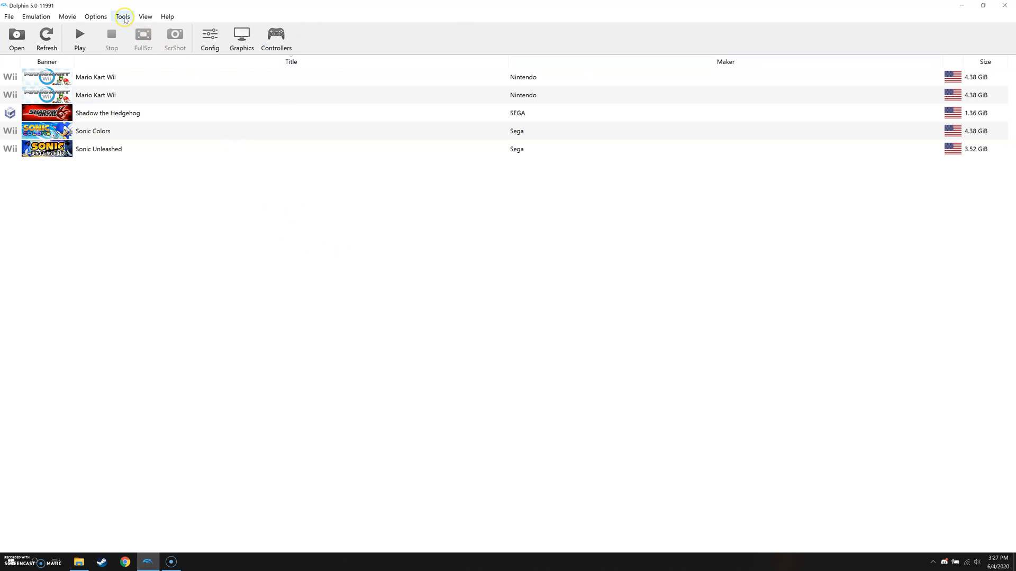
left_click(121, 16)
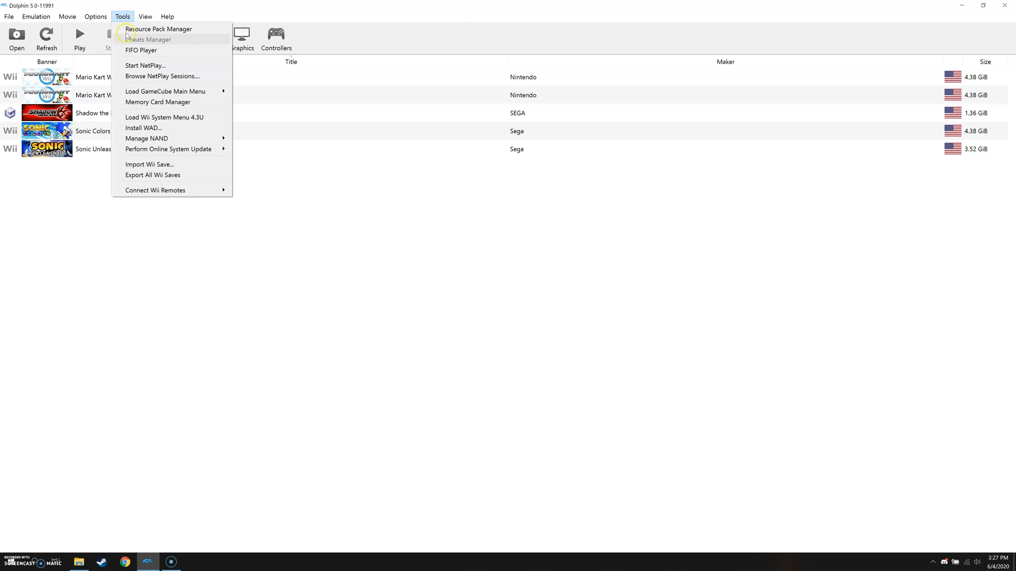
mouse_move(146, 138)
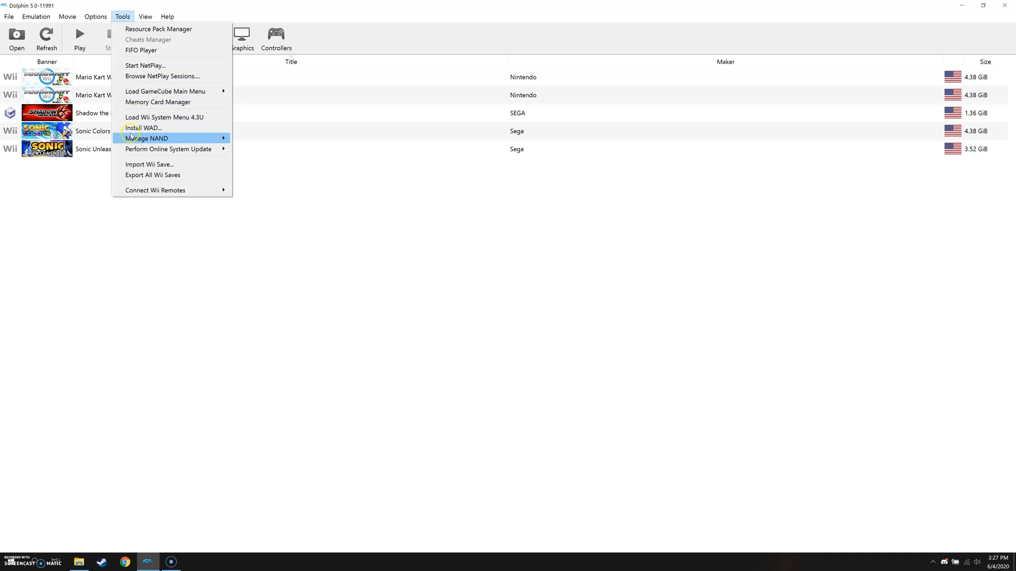
mouse_move(169, 149)
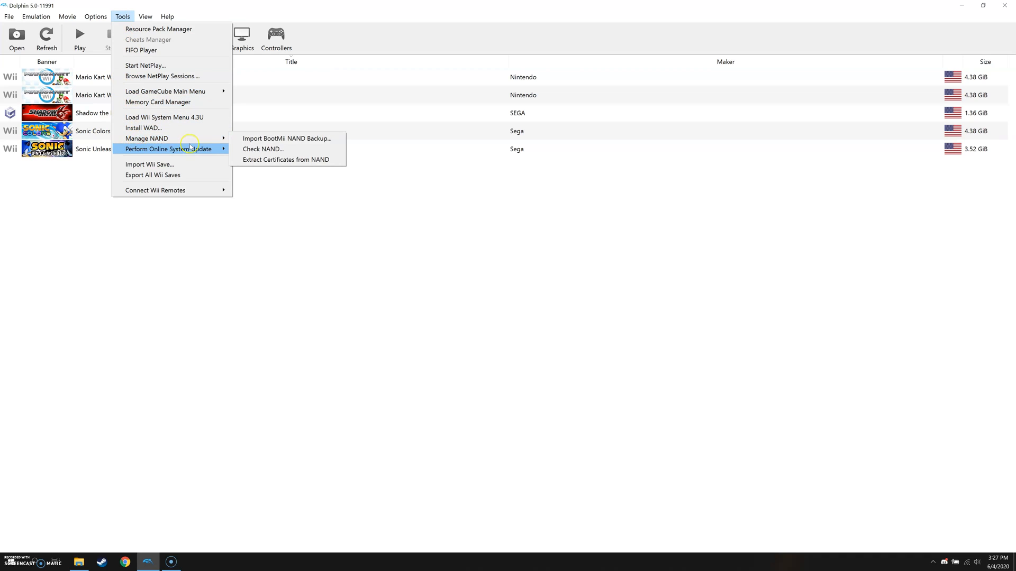
mouse_move(153, 139)
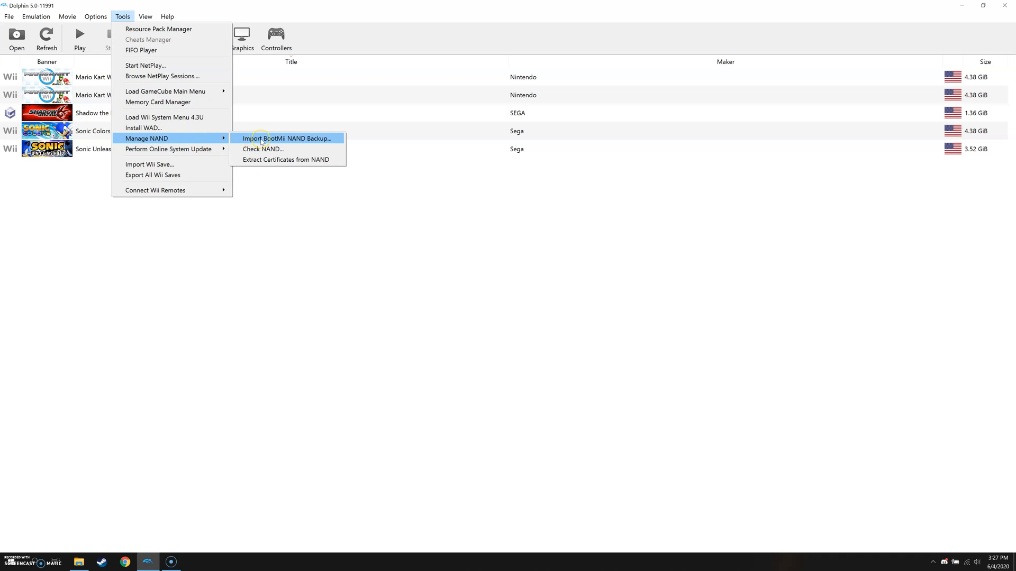
left_click(289, 138)
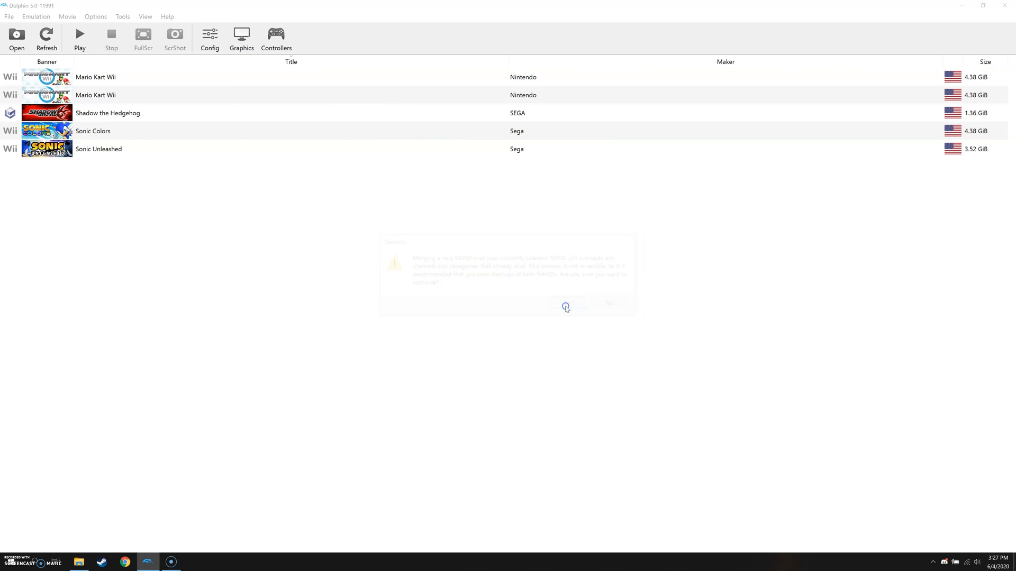
- Accept the merge warning and import nand.bin from the Desktop
left_click(565, 305)
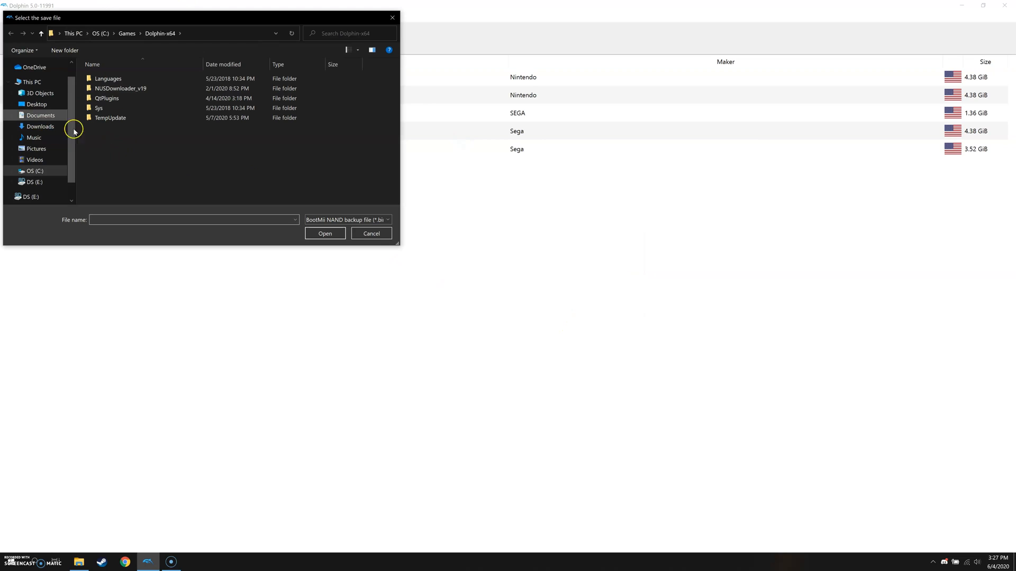
left_click(36, 104)
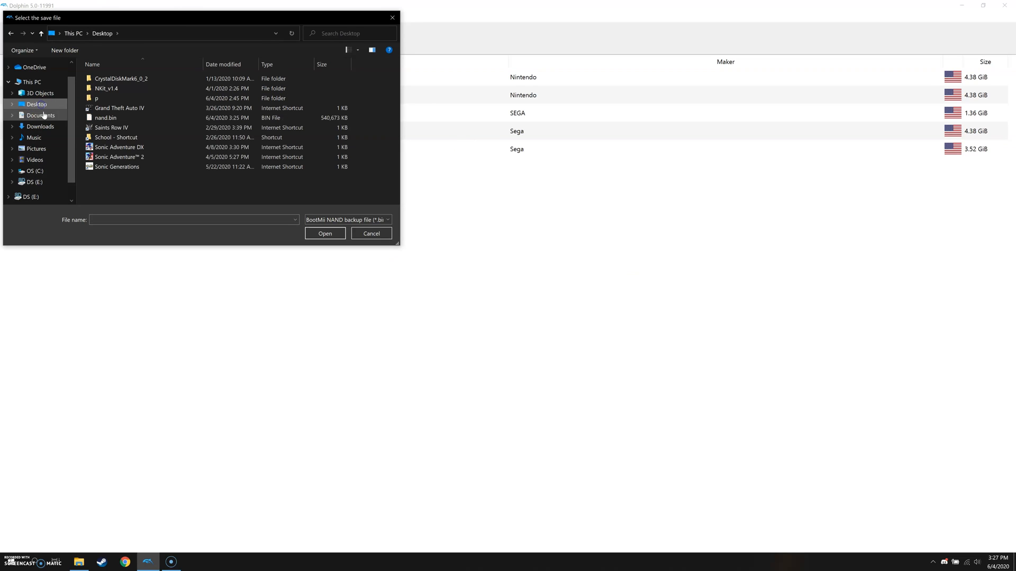
left_click(101, 118)
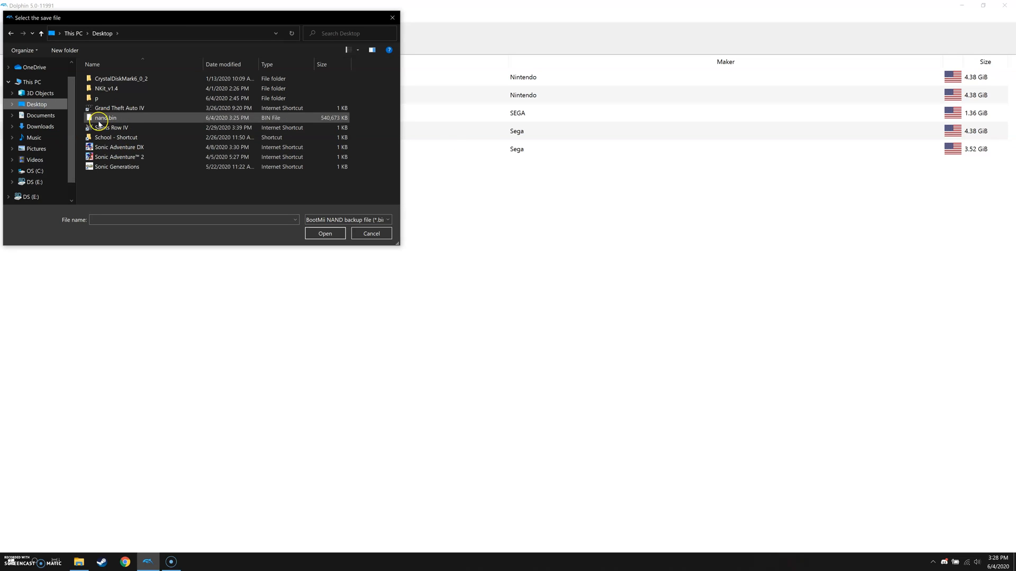
left_click(104, 117)
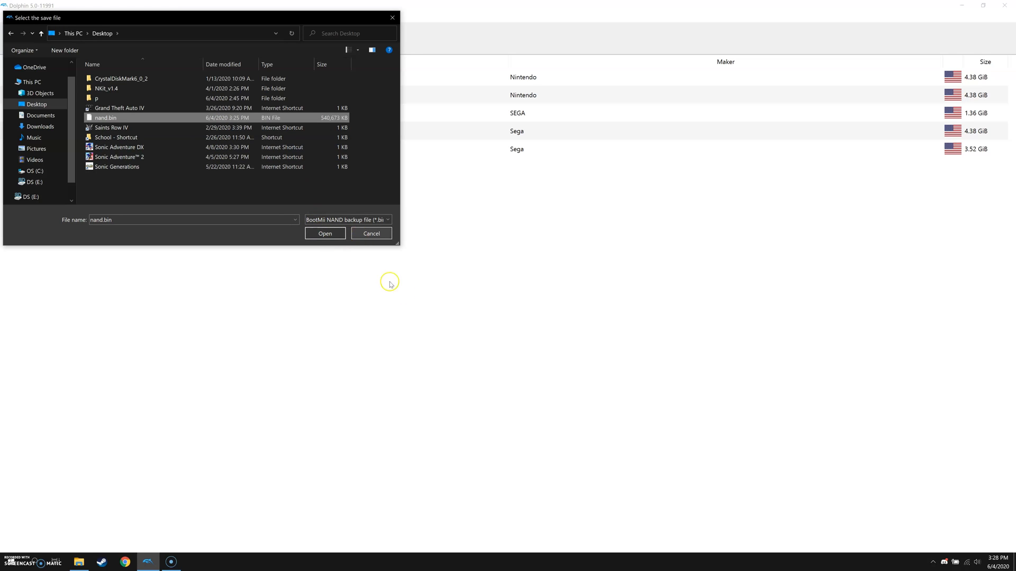
mouse_move(415, 319)
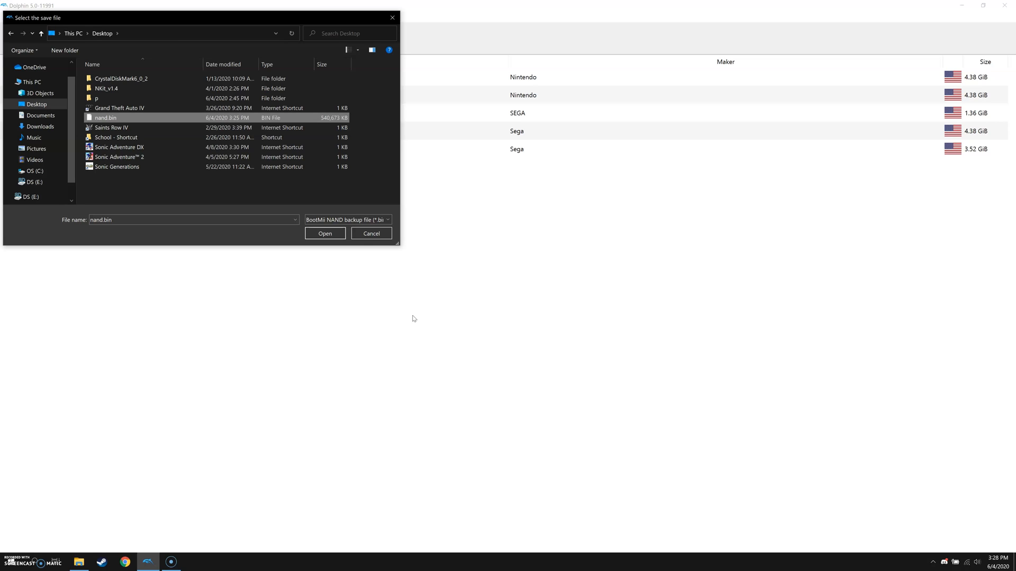
mouse_move(380, 278)
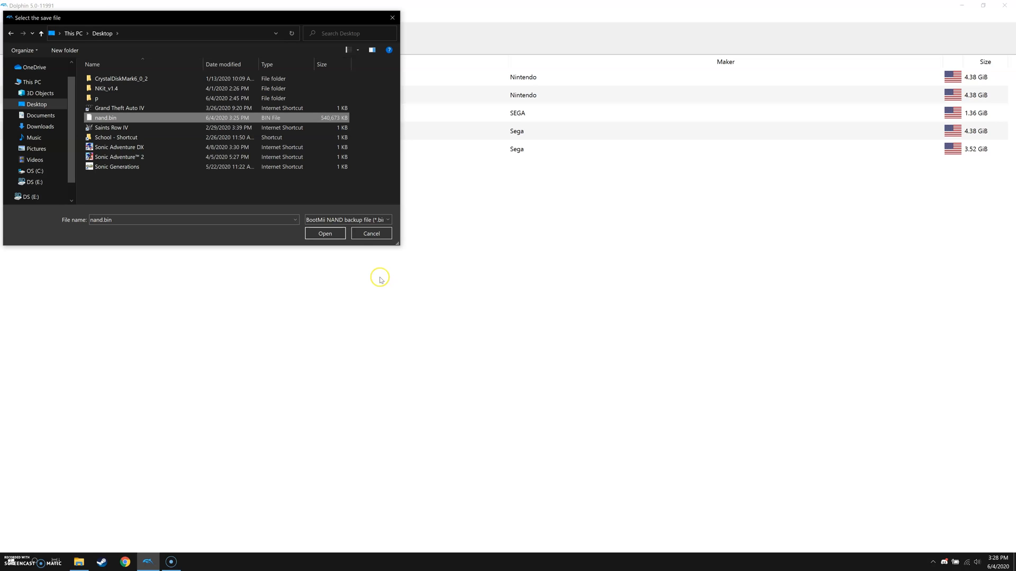
left_click(324, 233)
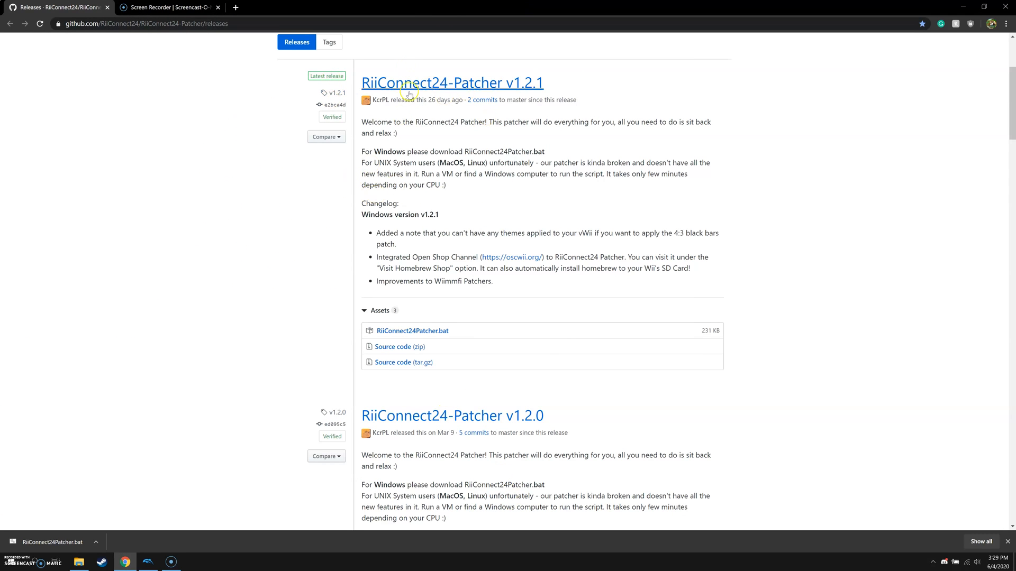
mouse_move(372, 90)
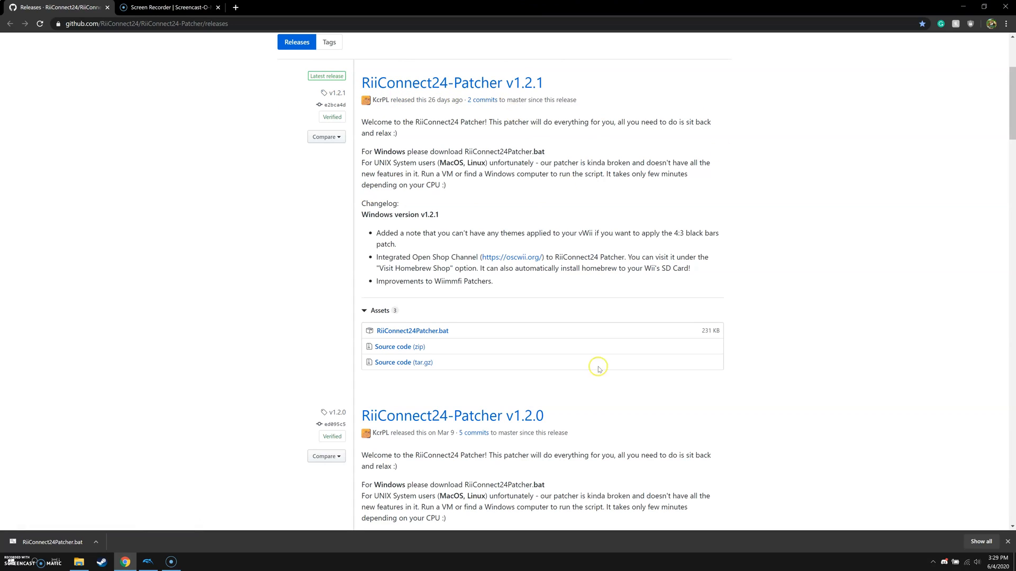
mouse_move(402, 334)
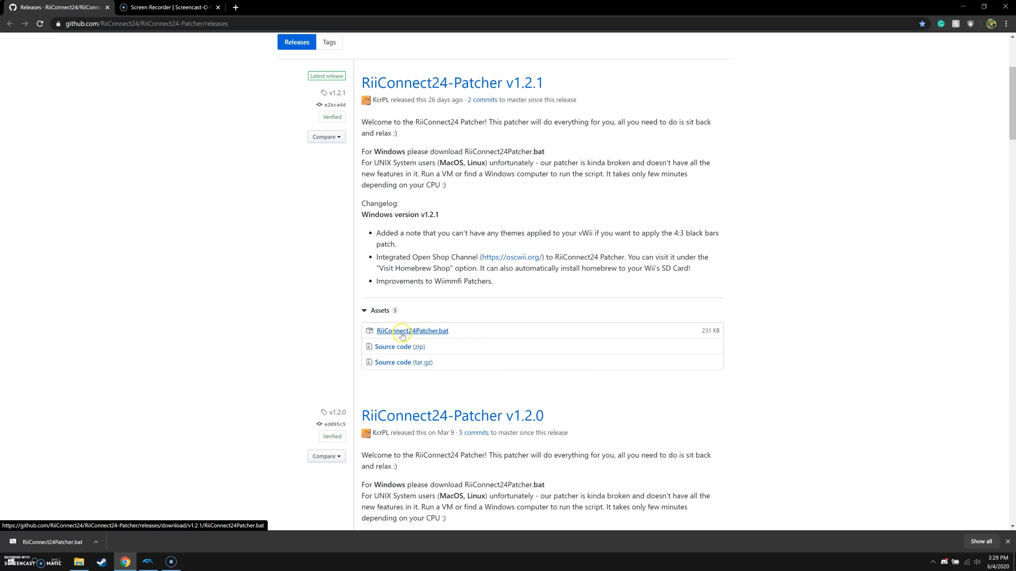
mouse_move(436, 334)
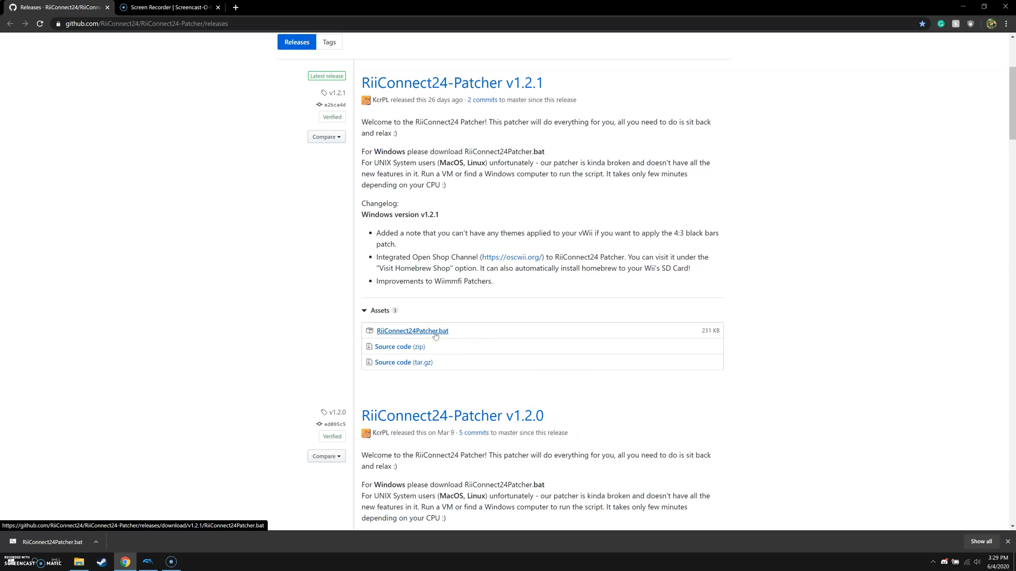
- Download RiiConnect24Patcher.bat from the v1.2.1 release assets
left_click(399, 346)
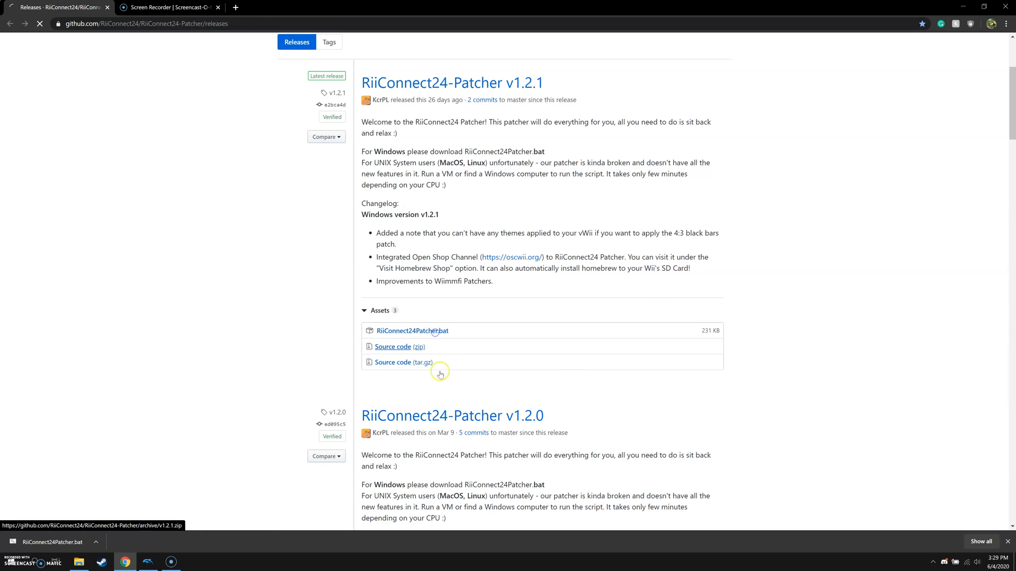
left_click(412, 330)
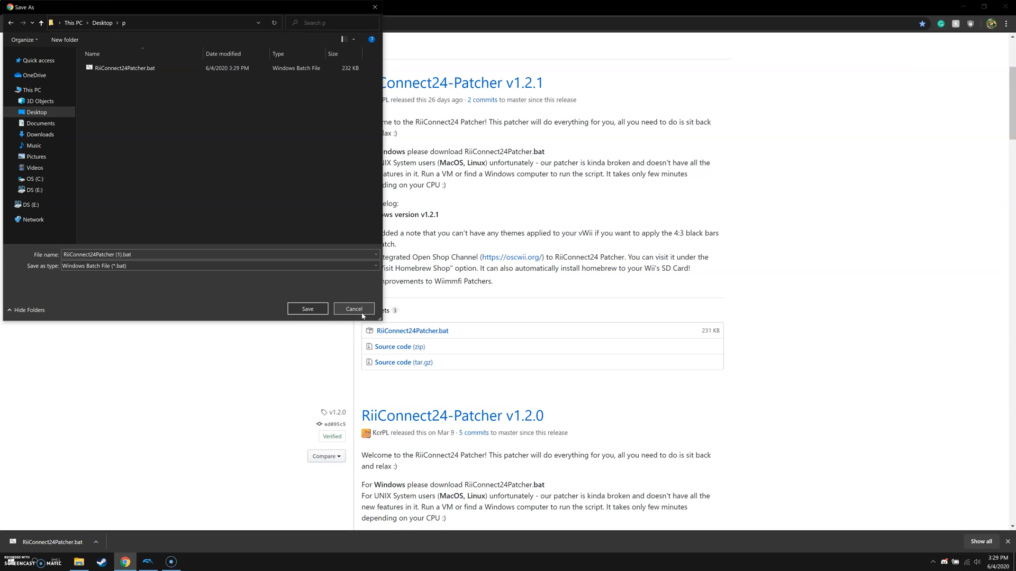
mouse_move(134, 85)
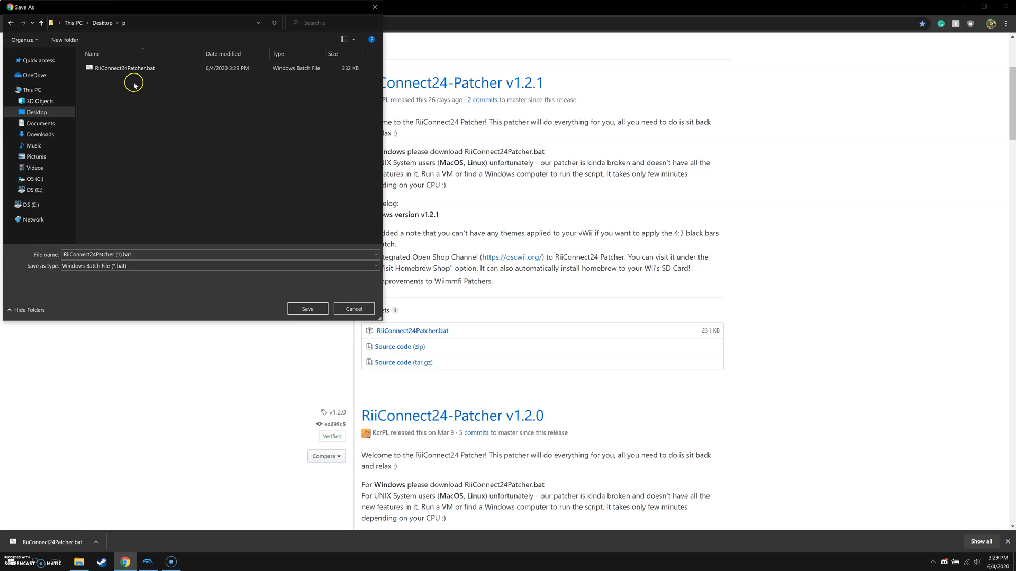
mouse_move(141, 76)
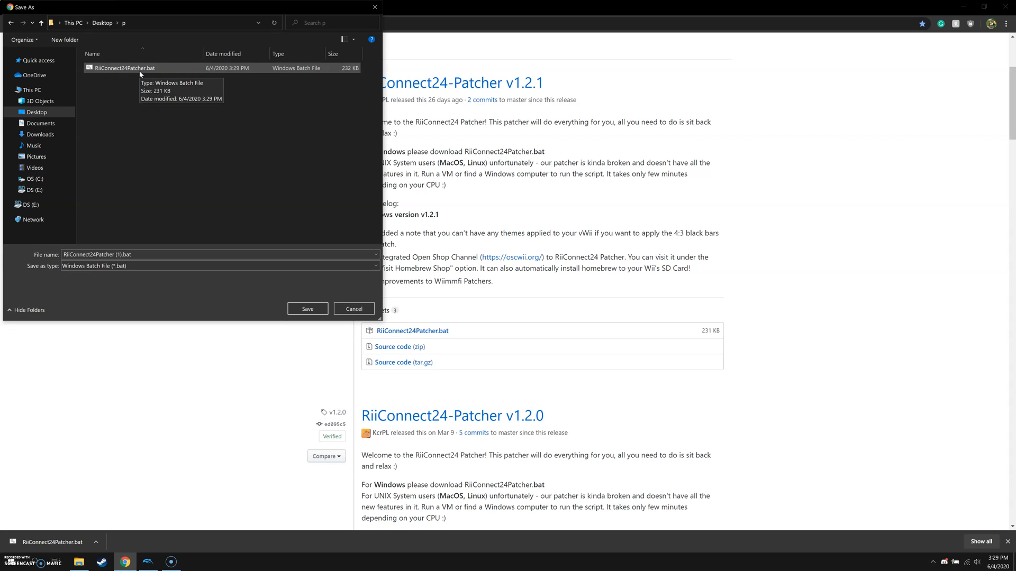
mouse_move(354, 305)
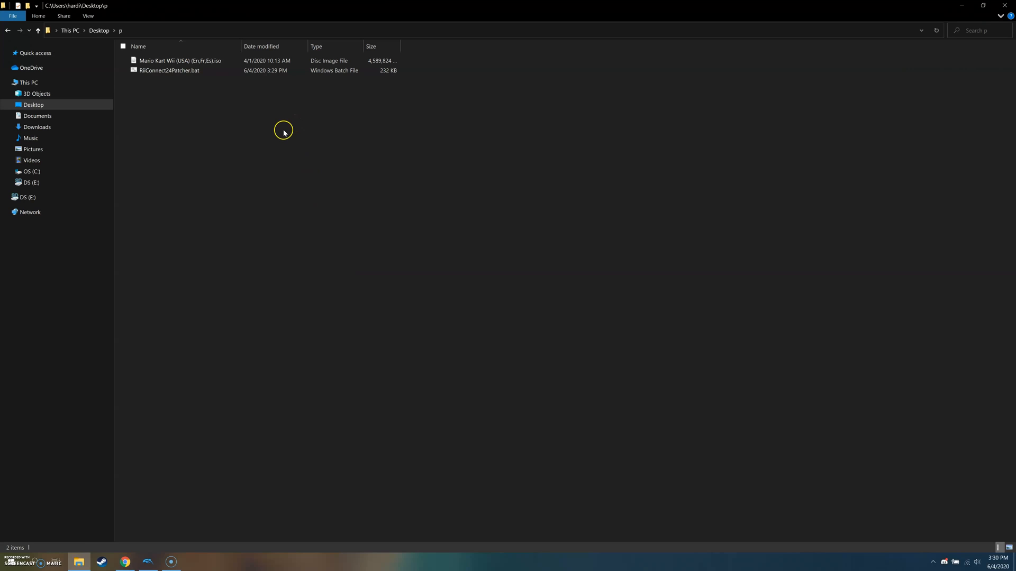
mouse_move(289, 236)
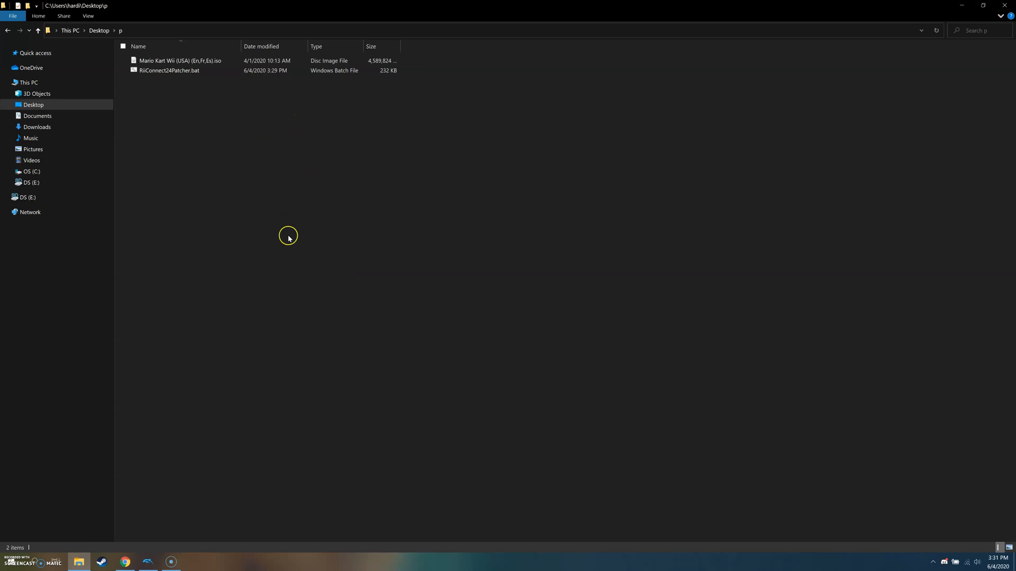
mouse_move(170, 85)
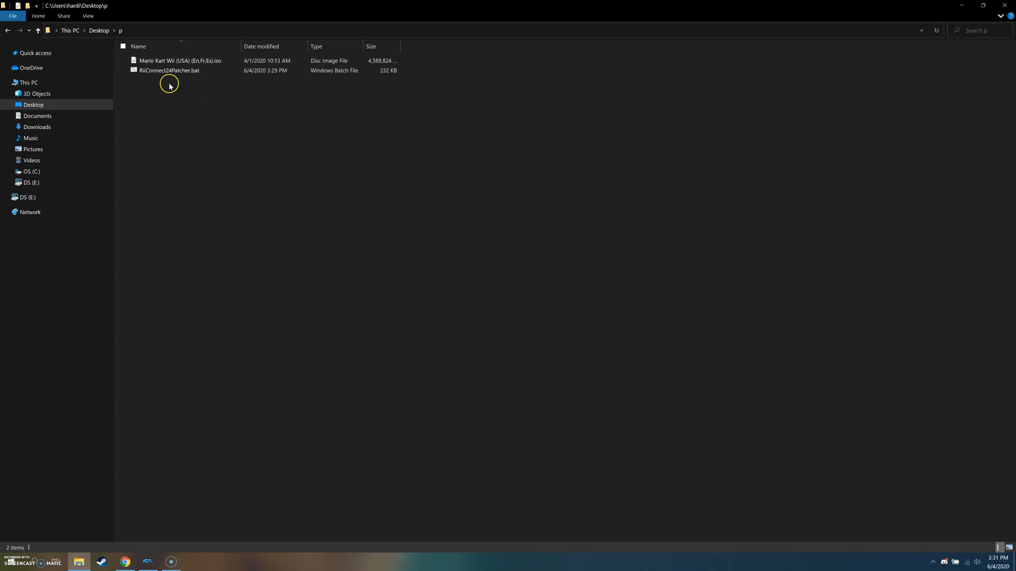
mouse_move(141, 85)
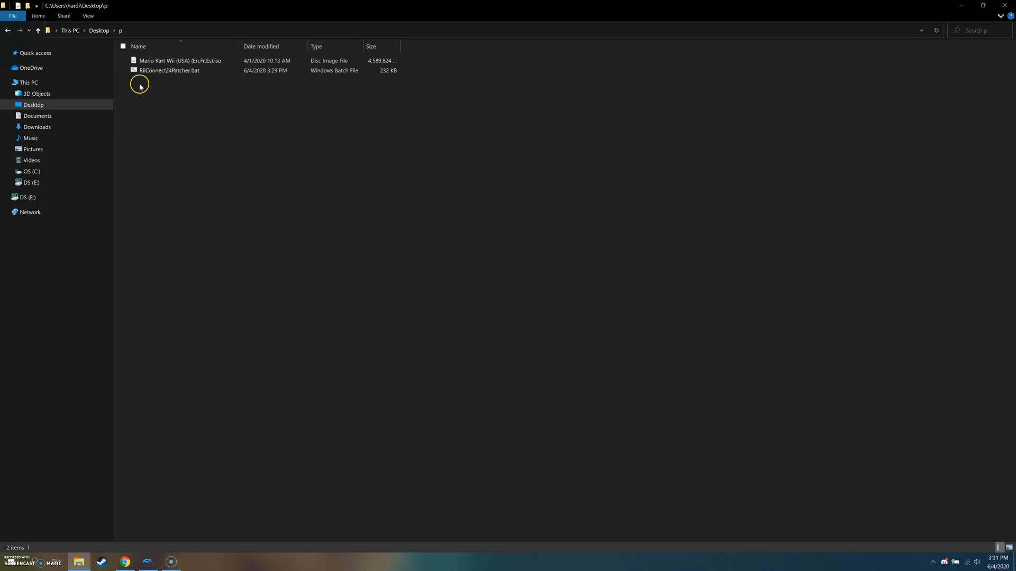
- Run RiiConnect24Patcher.bat despite the warning and enter the Mario Kart Wii Wiimmfi patch mode
left_click(188, 73)
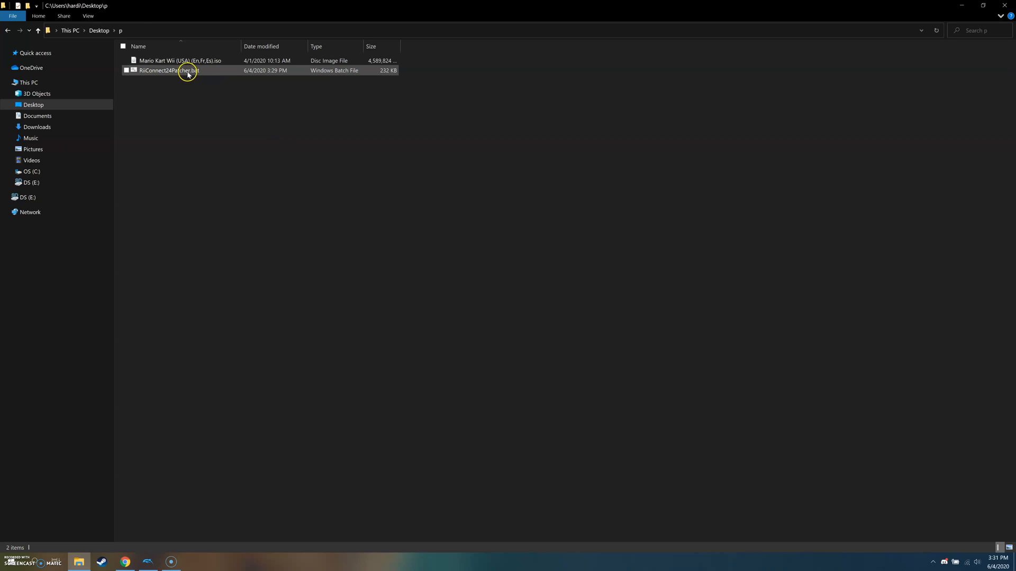
double_click(188, 71)
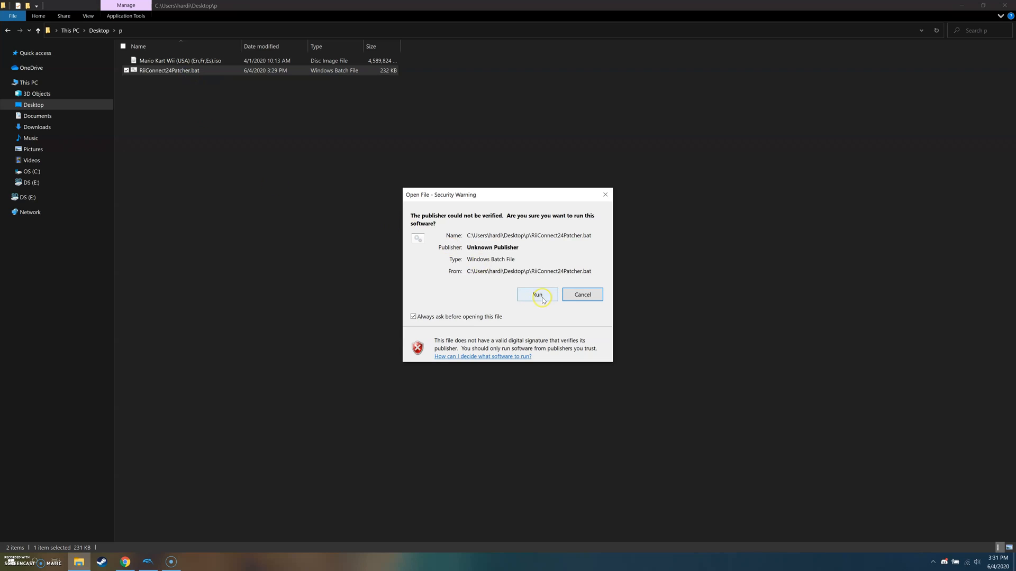
left_click(537, 295)
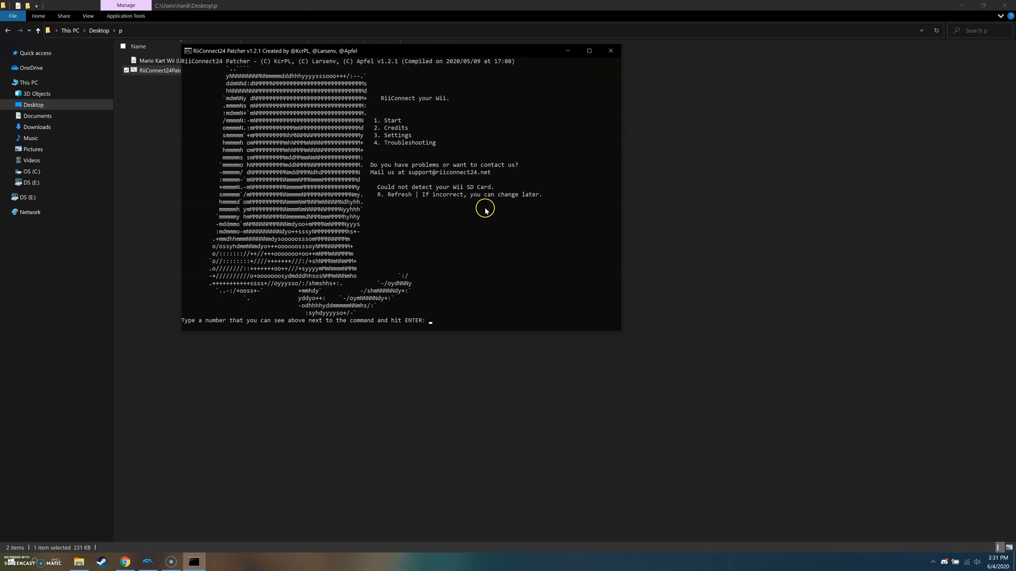
mouse_move(589, 51)
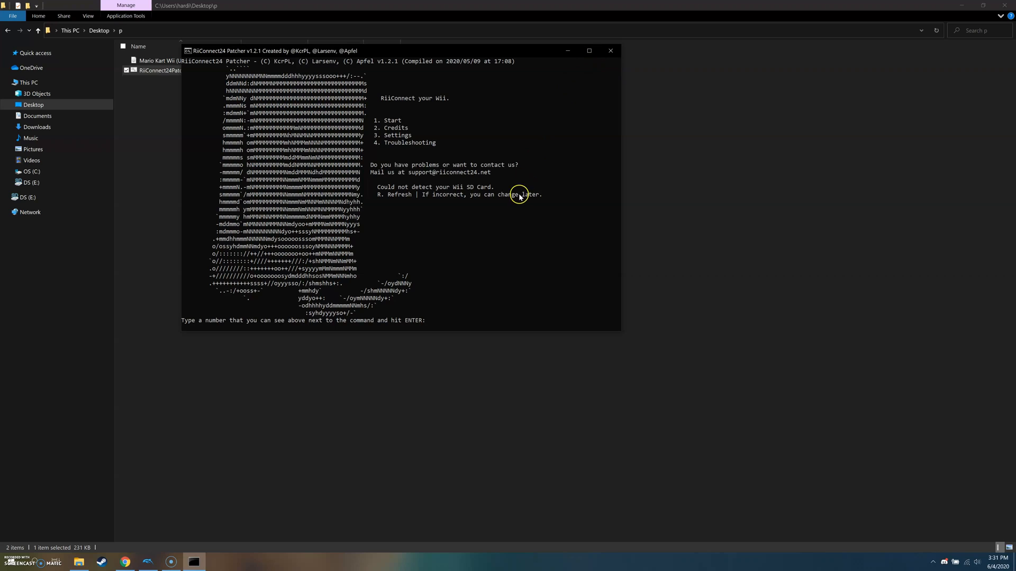
mouse_move(383, 124)
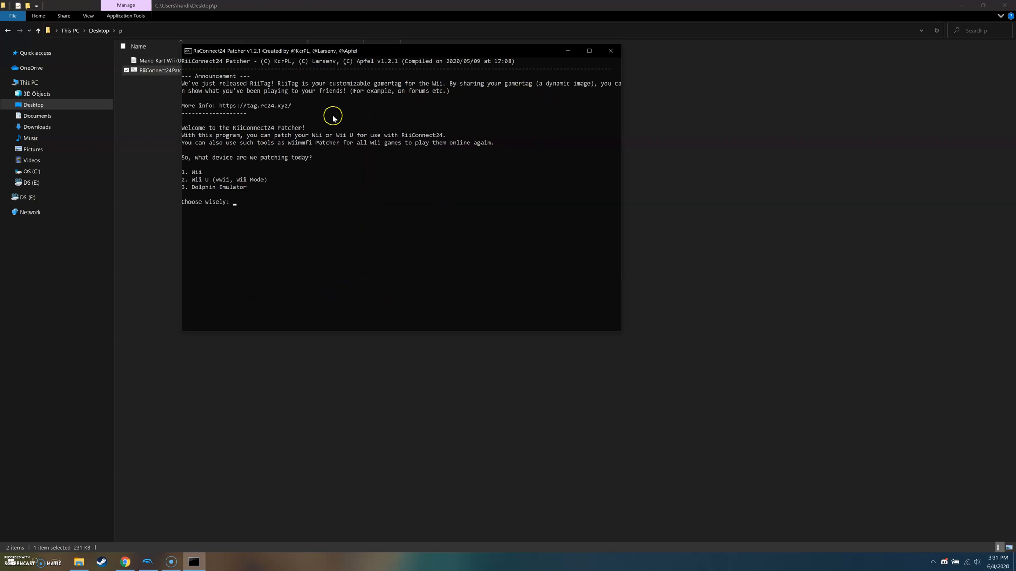
mouse_move(186, 178)
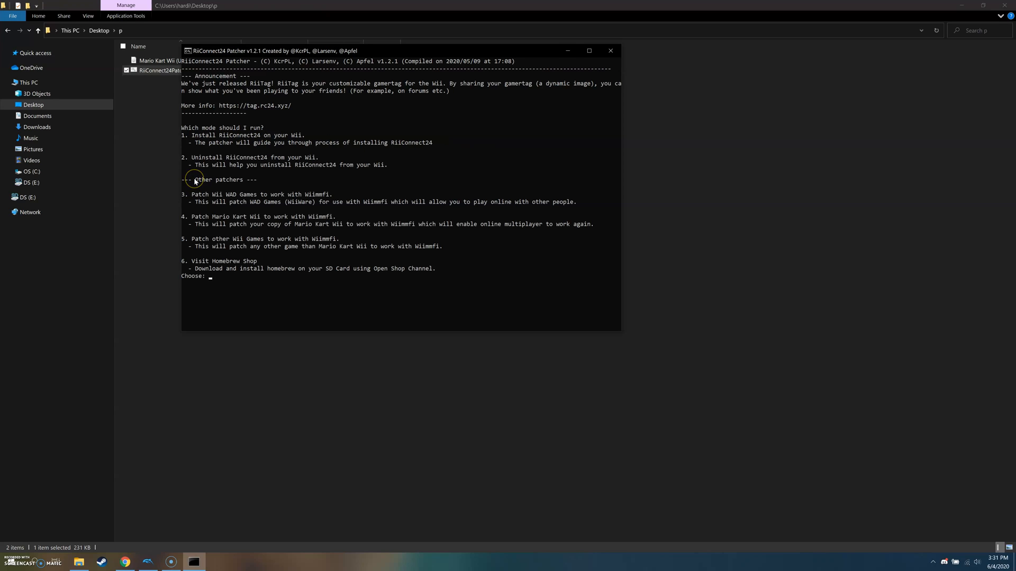
mouse_move(323, 225)
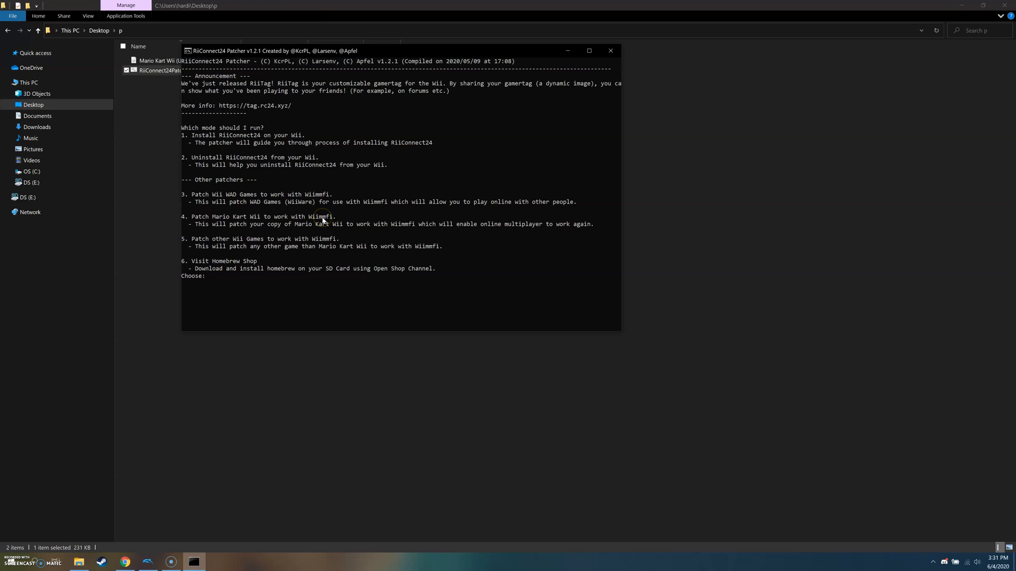
key("Enter")
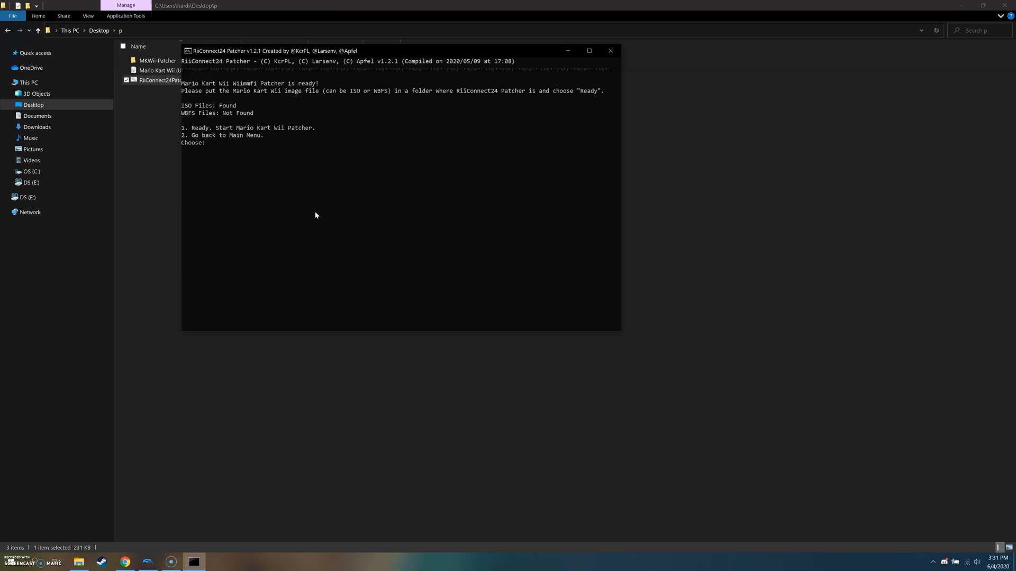
- Enter 1 to patch the Mario Kart Wii ISO, then close the finished patcher
type("1")
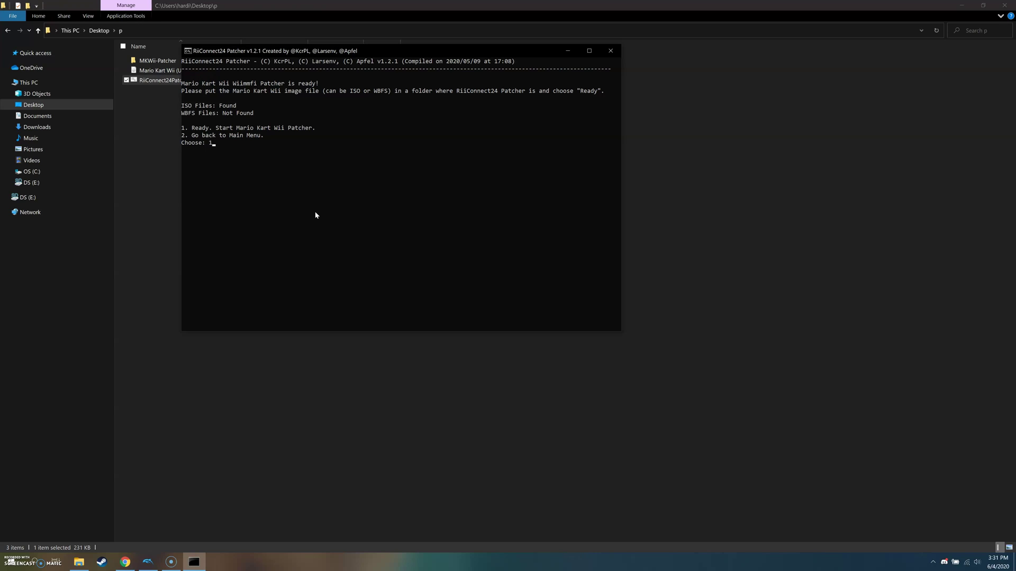
key("enter")
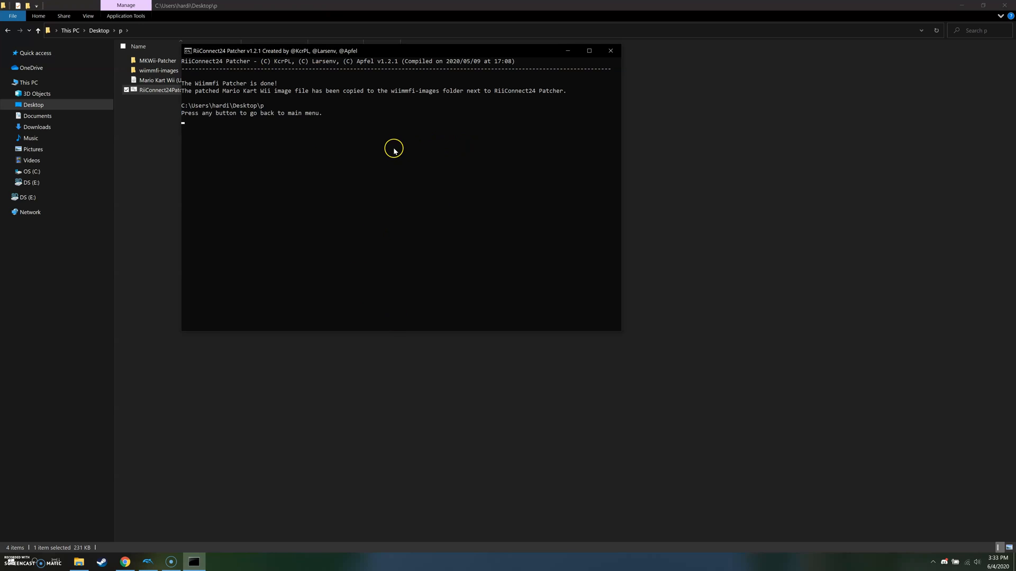
key("enter")
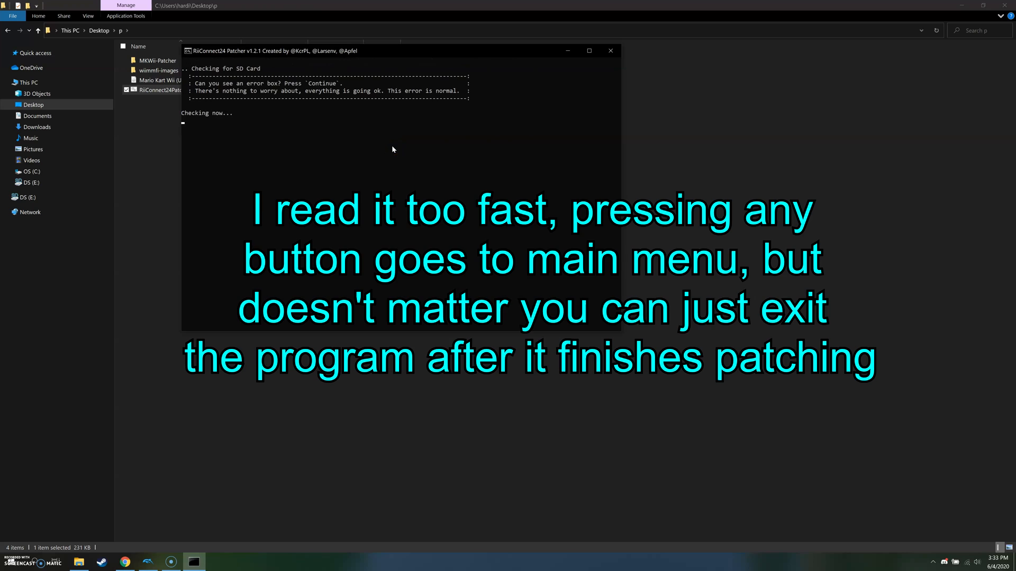
left_click(610, 51)
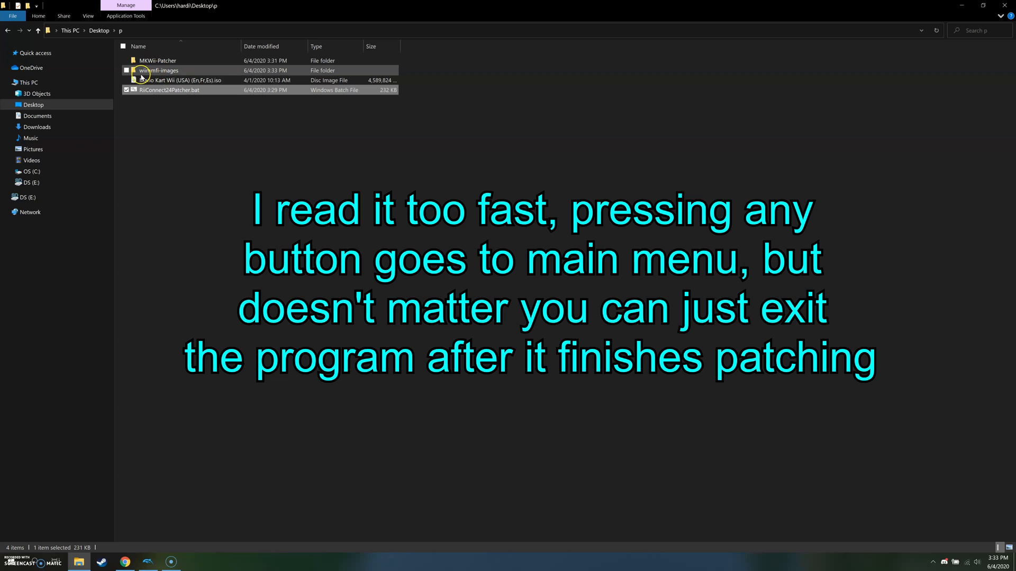
mouse_move(171, 73)
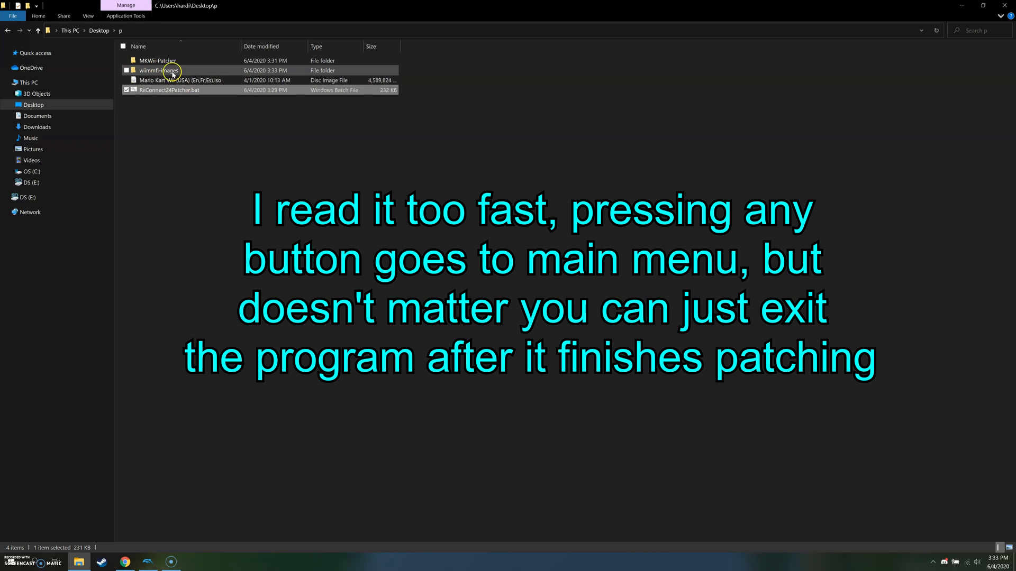
- Open wiimmfi-images to view the patched Mario Kart Wii (USA) ISO
double_click(160, 70)
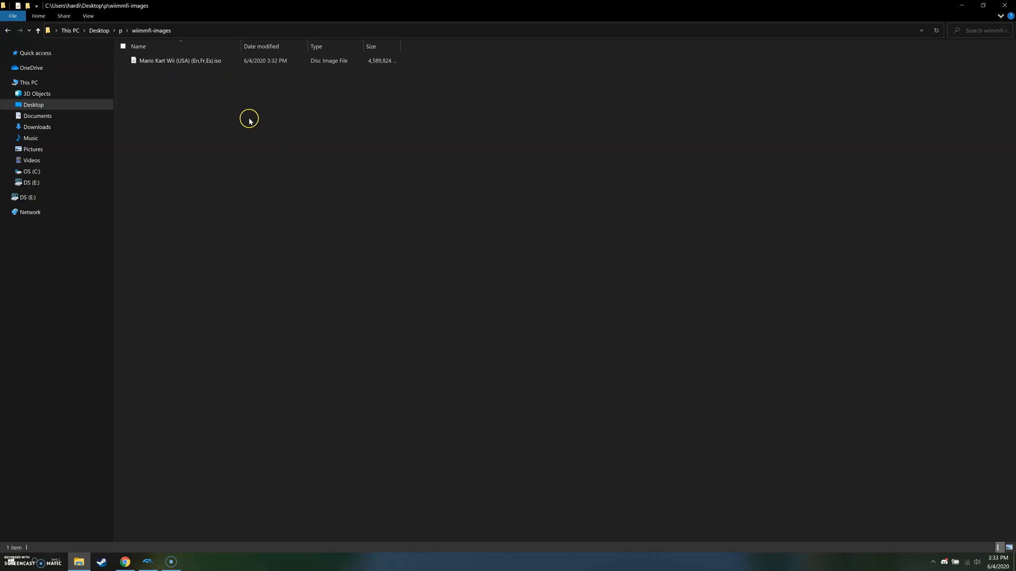
mouse_move(171, 69)
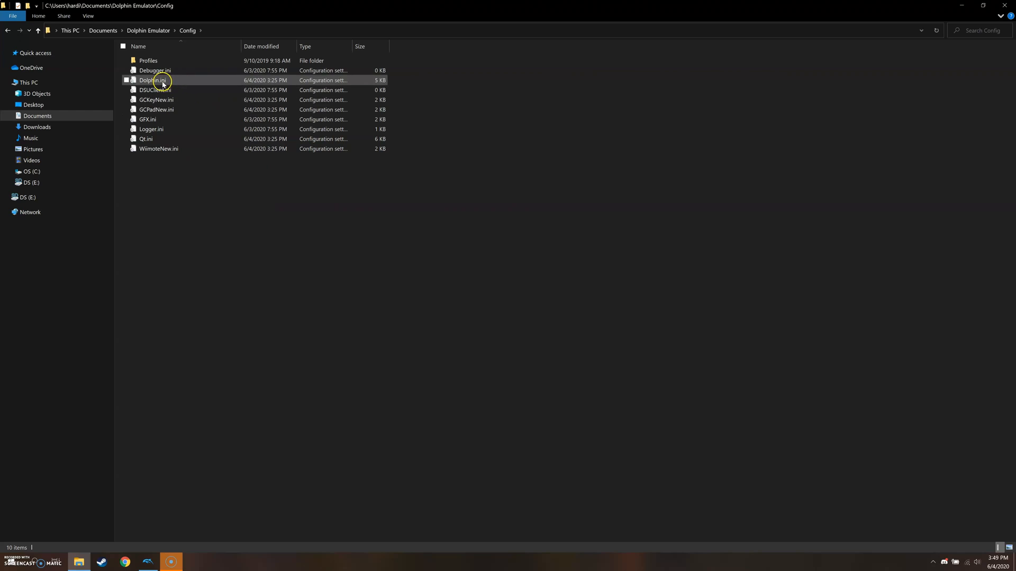
mouse_move(142, 84)
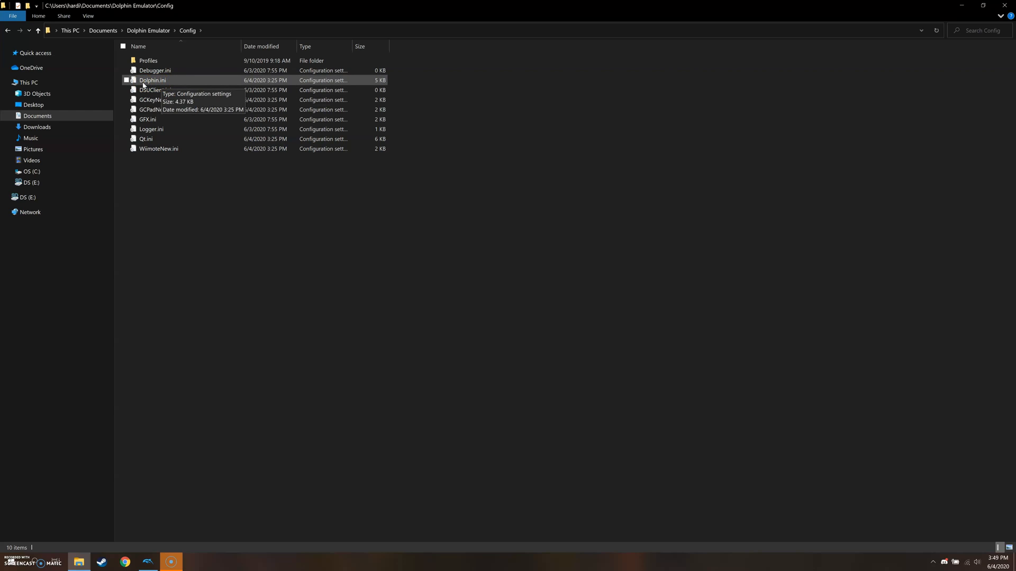
- Open Dolphin.ini from the Config folder using Edit with Notepad++
right_click(152, 80)
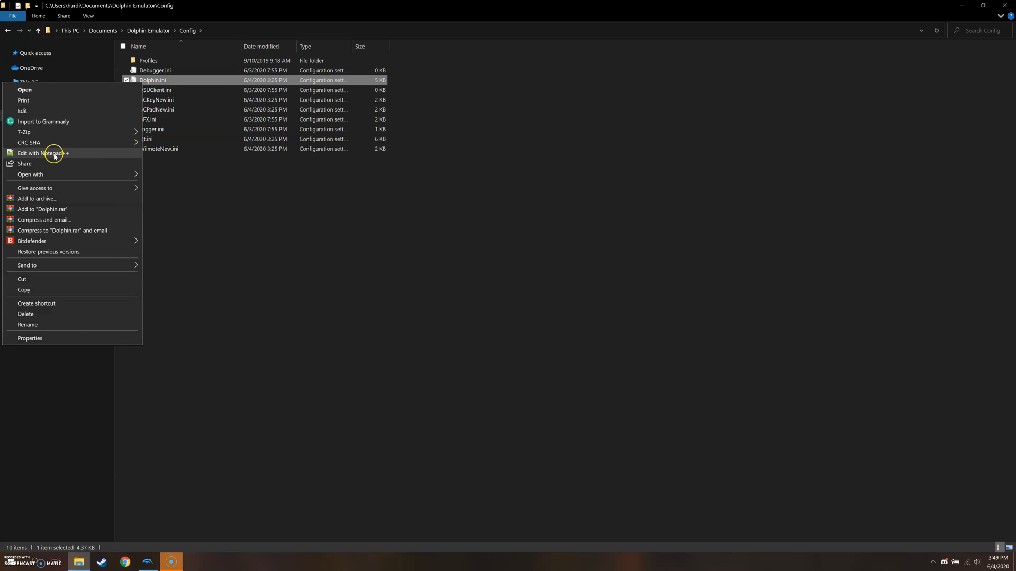
left_click(40, 153)
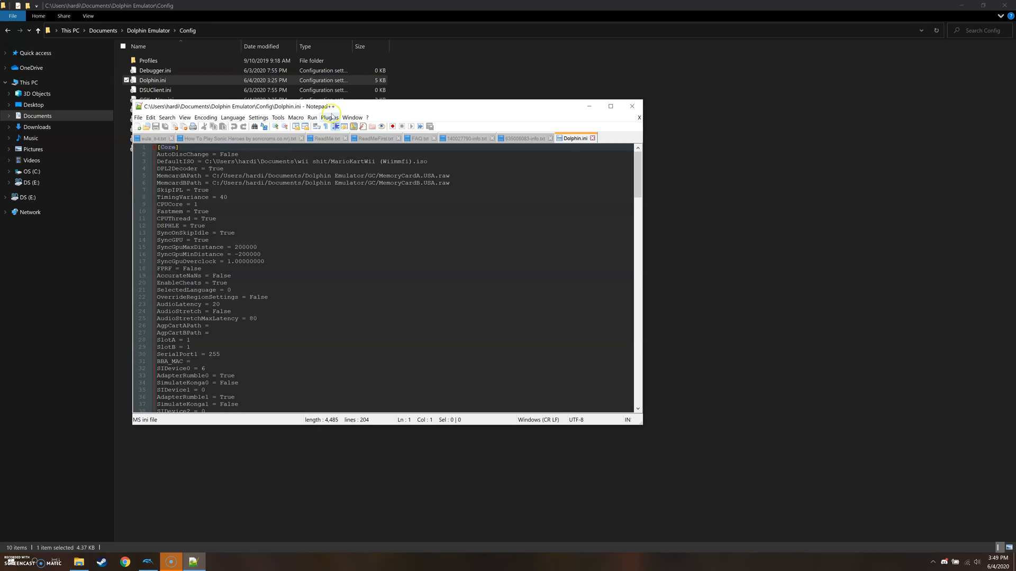
left_click(610, 106)
type("mac")
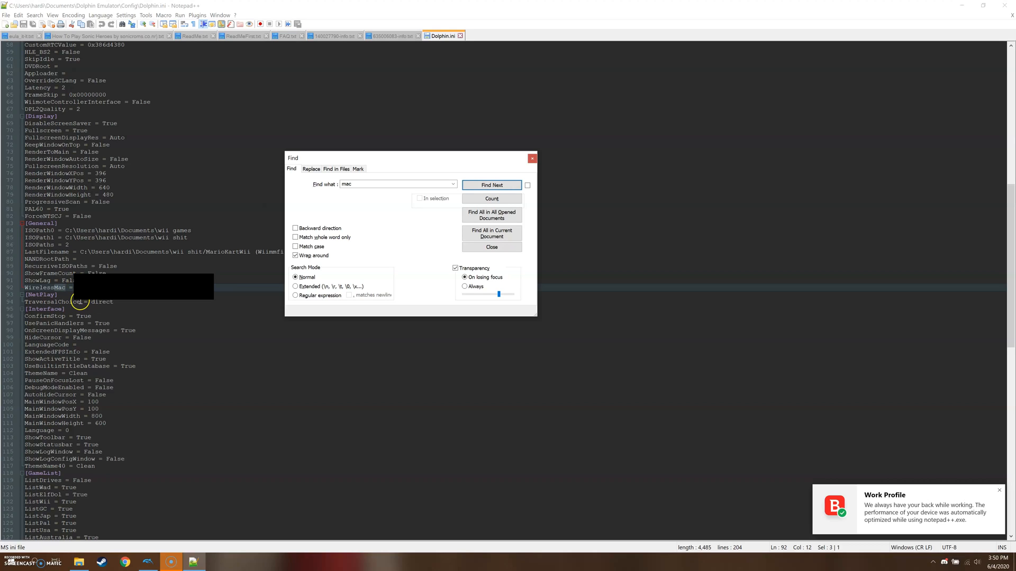
mouse_move(159, 313)
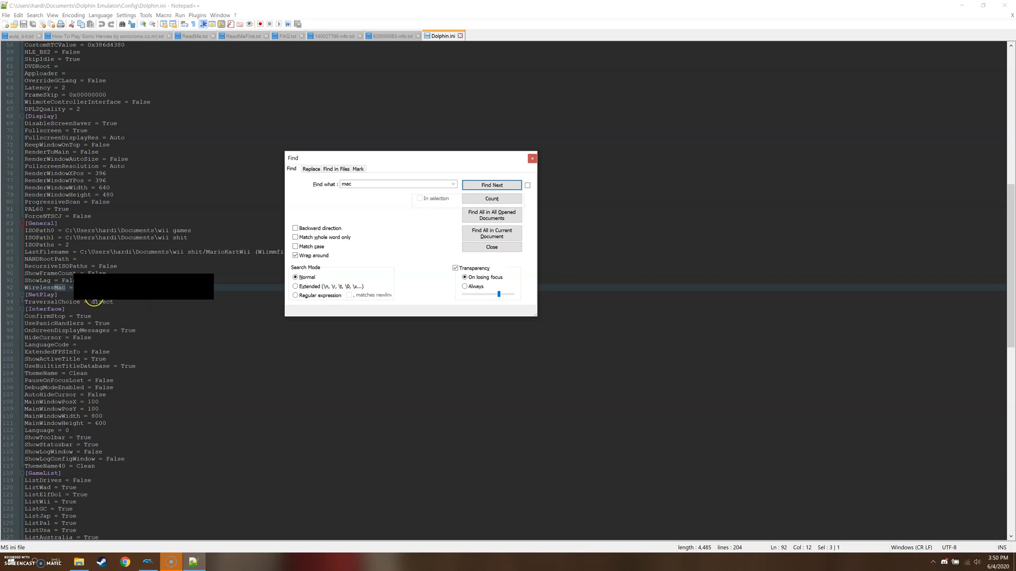
mouse_move(158, 303)
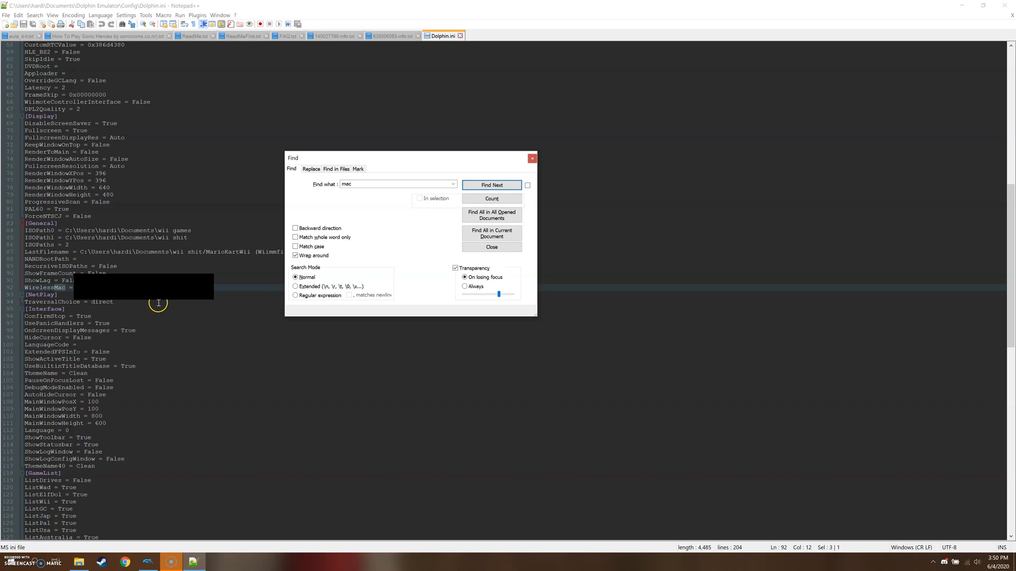
mouse_move(122, 303)
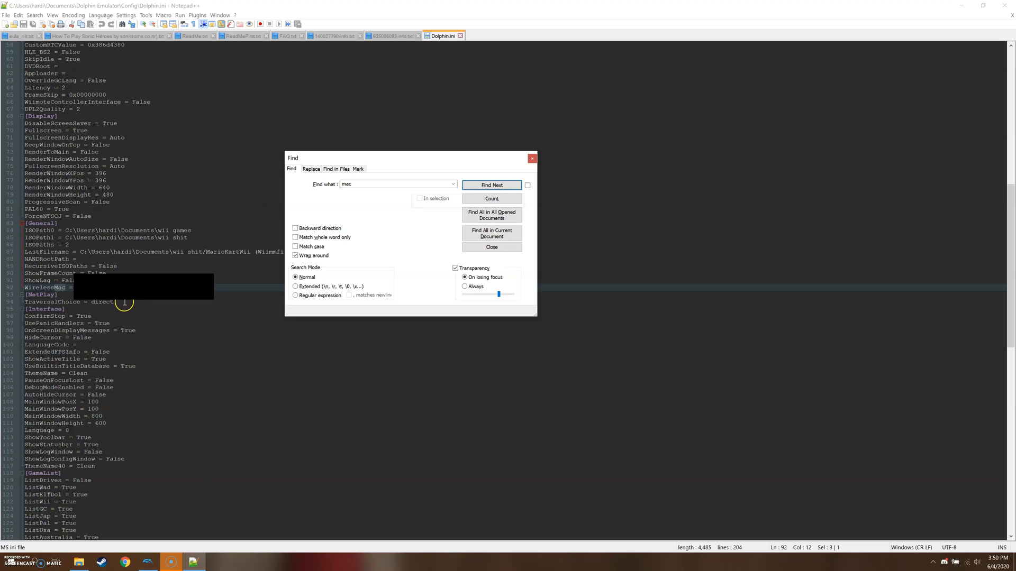
mouse_move(161, 311)
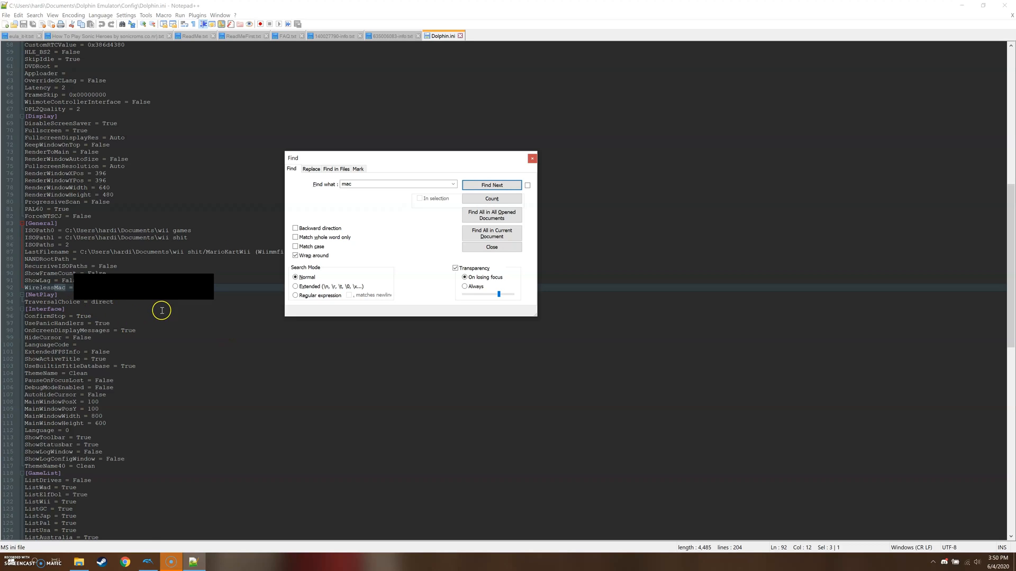
mouse_move(132, 300)
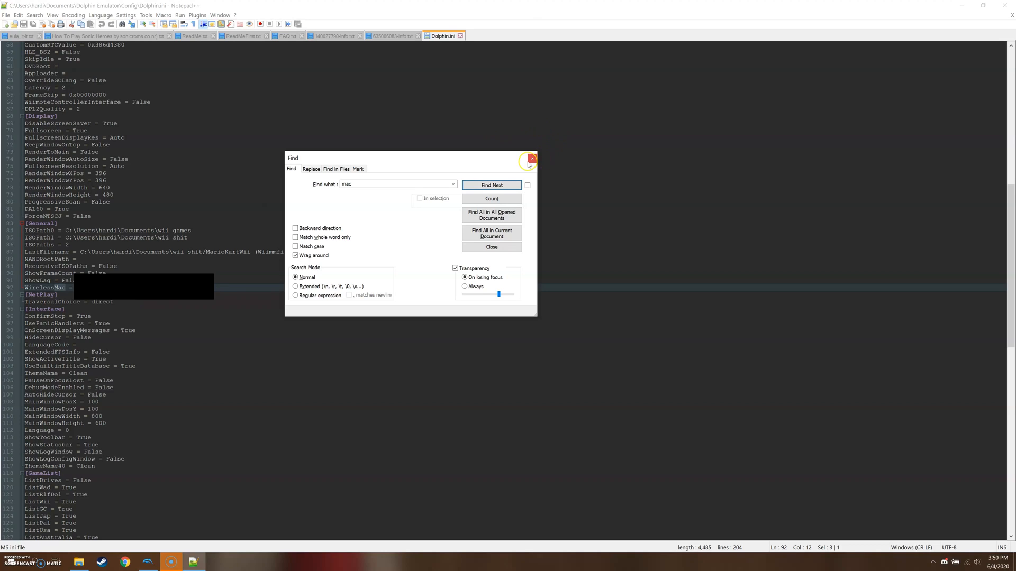
- Close the Find dialog, leaving the WirelessMac line in view
left_click(529, 162)
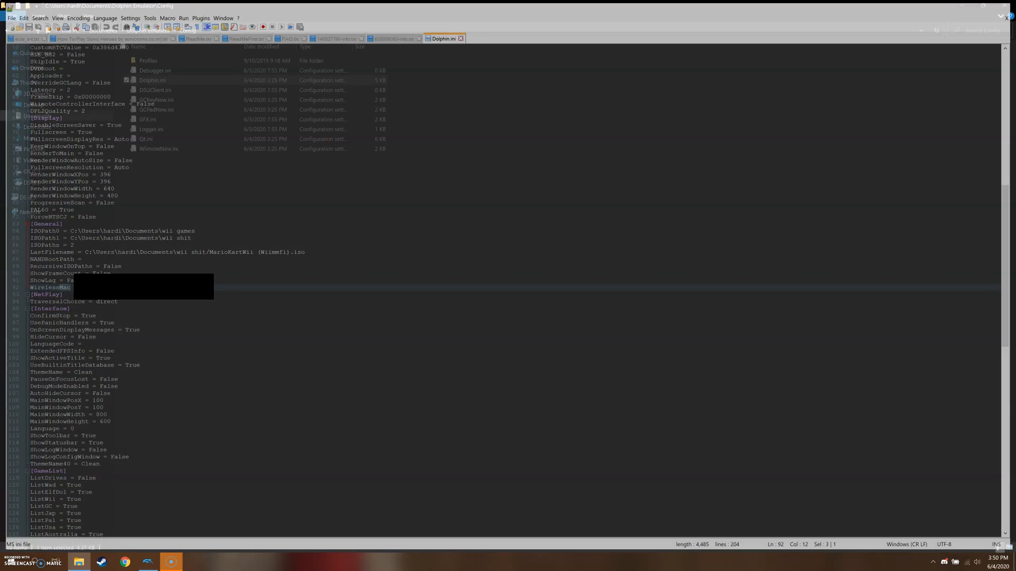
- Minimize Notepad++, show the wiimmfi-images window, and switch to Dolphin
left_click(82, 560)
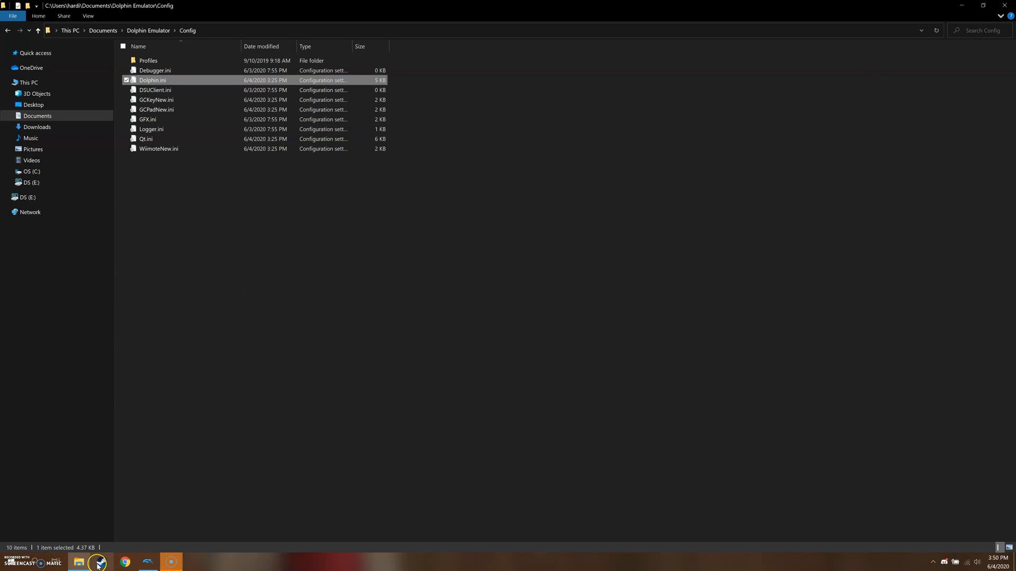
left_click(11, 31)
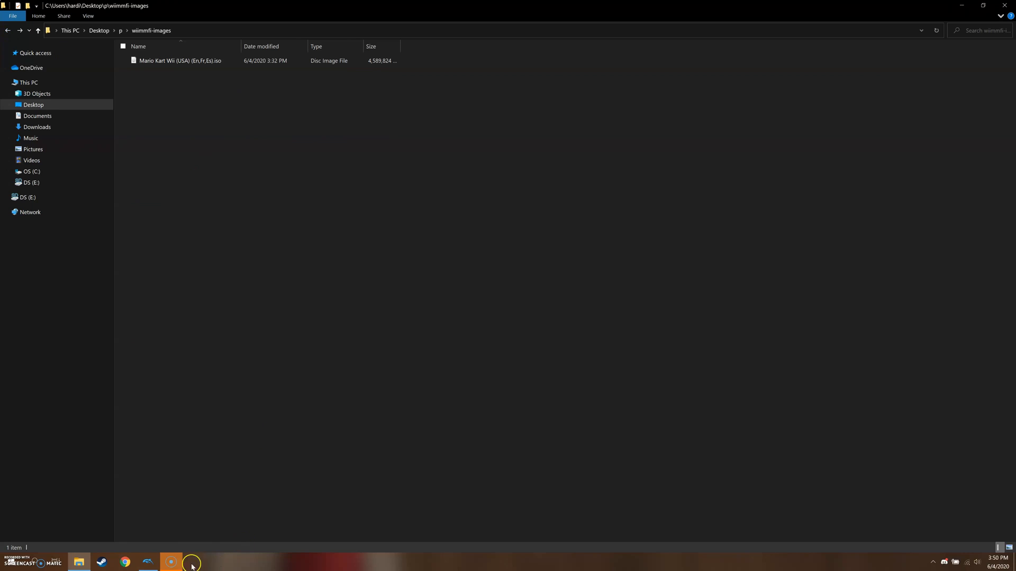
left_click(148, 561)
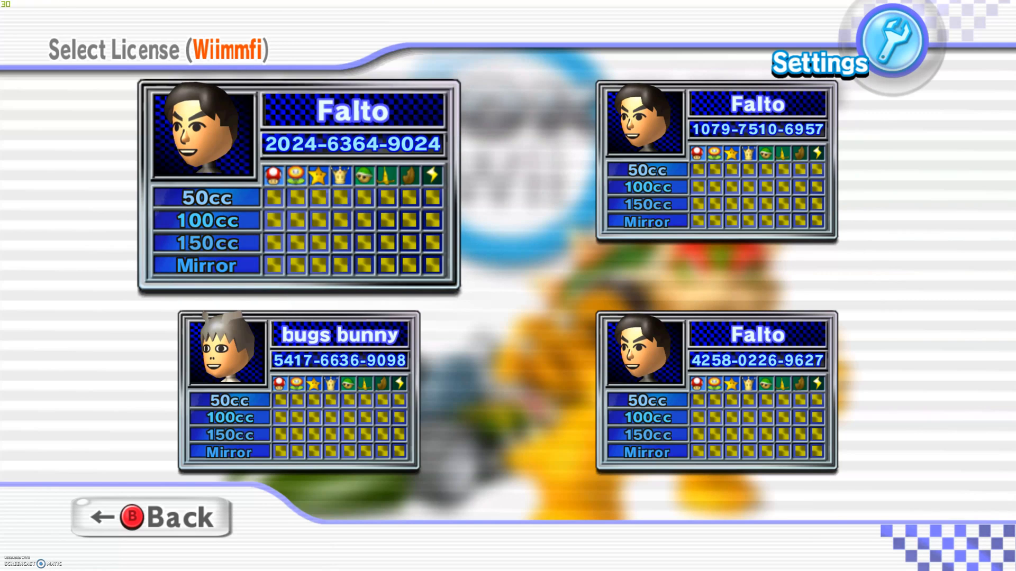
mouse_move(532, 58)
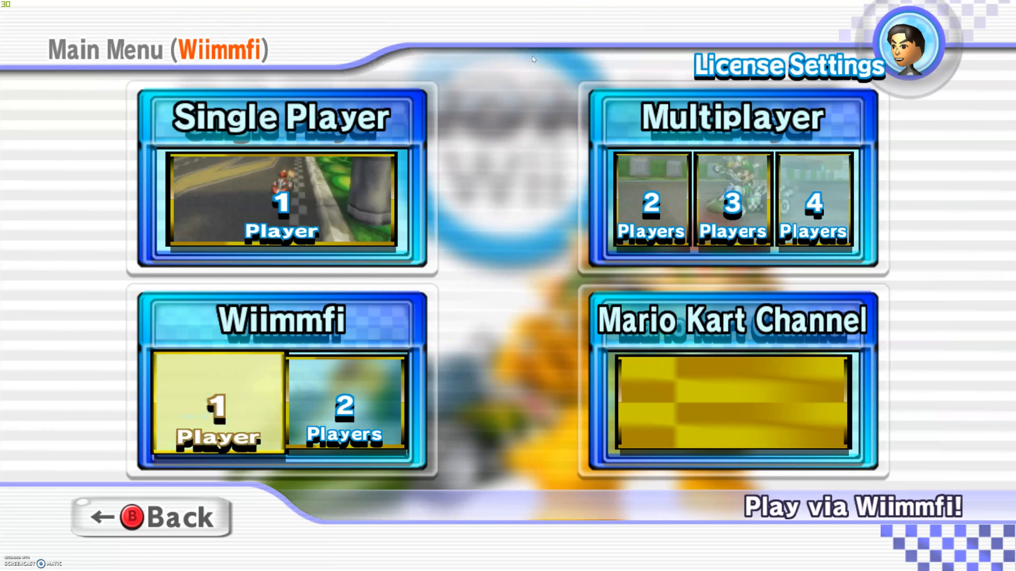
- Choose Wiimmfi > 1 Player from the Mario Kart Wii main menu
left_click(218, 407)
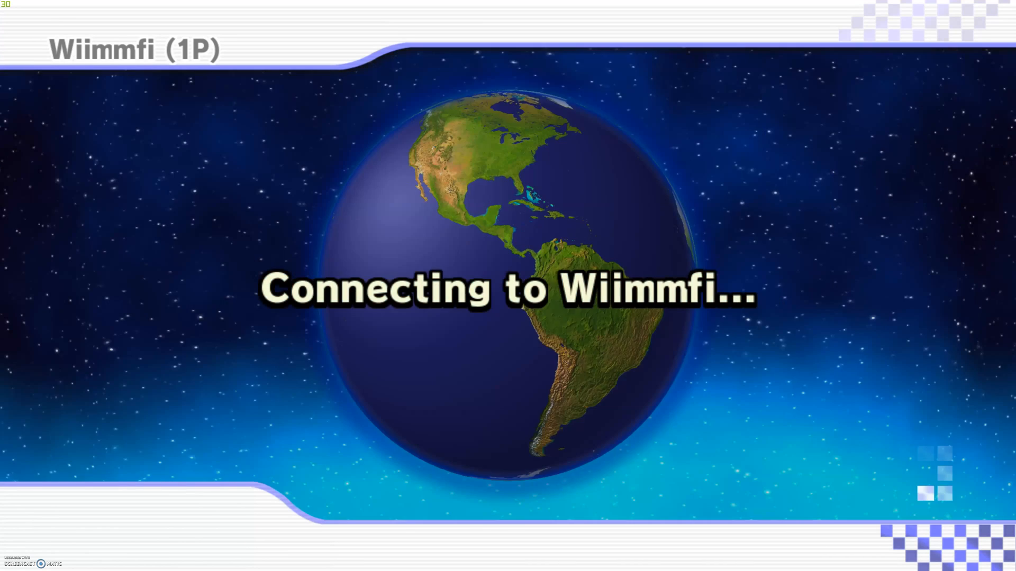